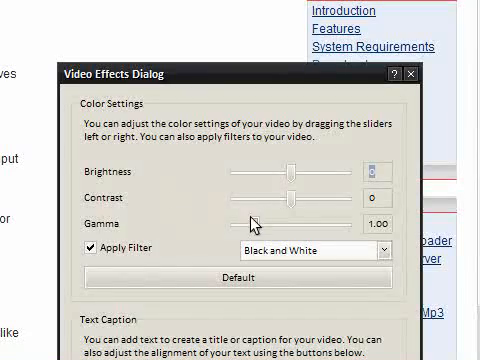
Step: Apply a Black and White filter and add the text caption 'mob3' in Video Effects
click(88, 246)
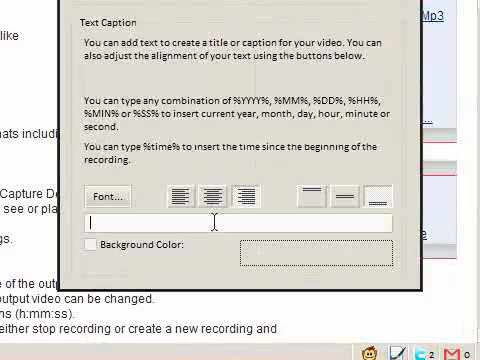
text(mob3)
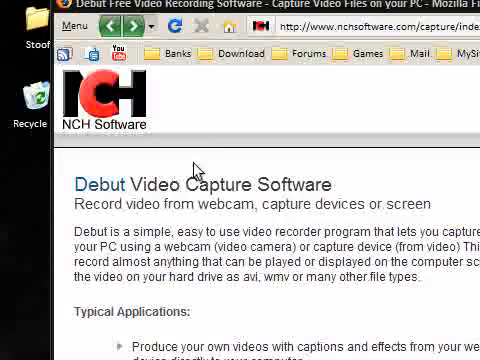
Step: Scroll the NCH Debut page past the Features list to the USB Video Capture Device section
scroll(down, 3)
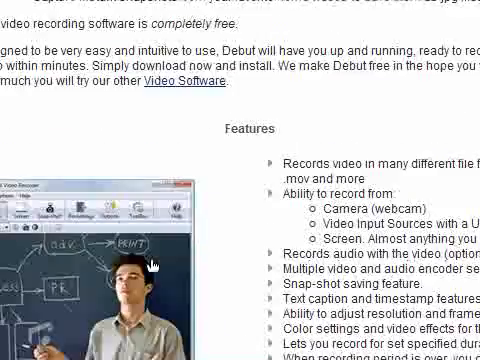
scroll(down, 3)
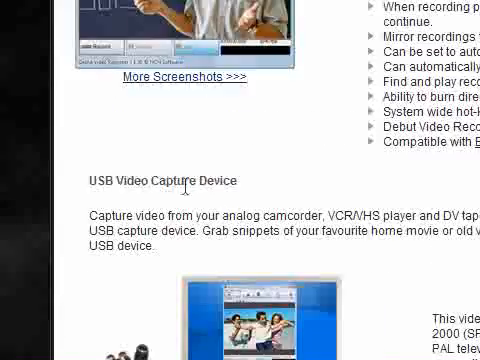
scroll(down, 3)
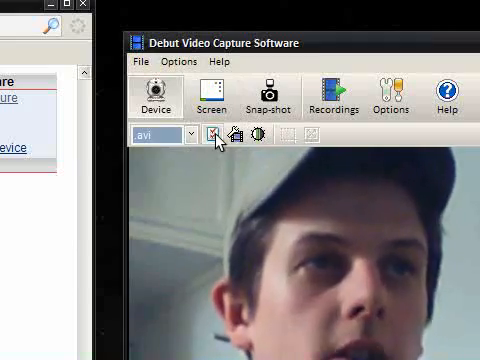
Step: Bring up the Video Output Options dialog with resize and frame-rate settings
click(212, 136)
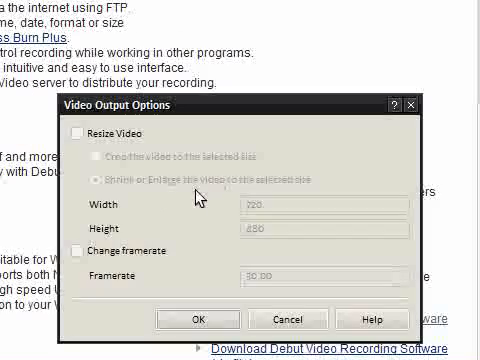
Step: Review the Video Output Options and return to the webcam preview unchanged
scroll(down, 3)
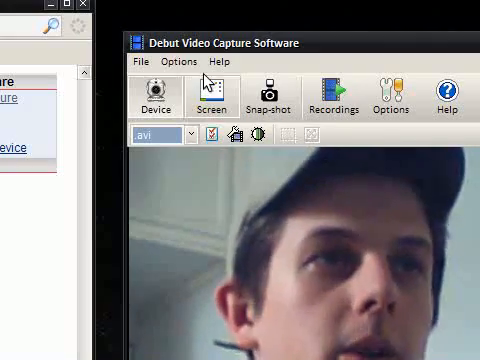
Step: Show the Transmit methods for sending recordings elsewhere in the Options window
click(180, 62)
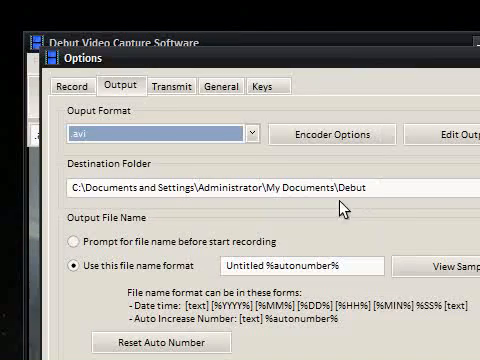
click(164, 88)
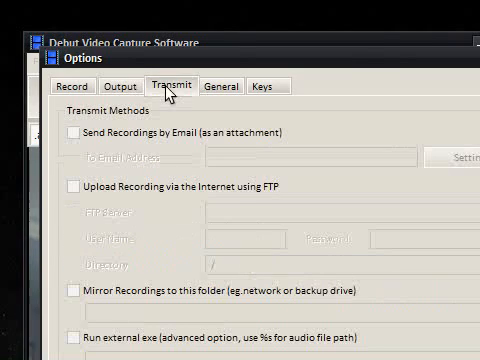
mouse_move(180, 164)
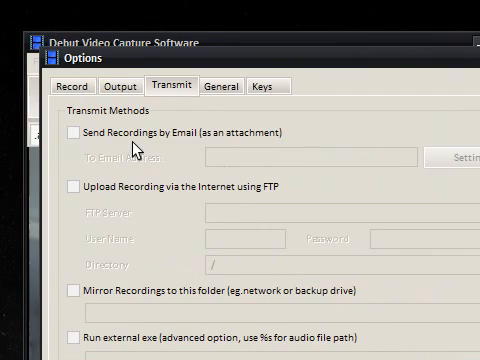
mouse_move(190, 180)
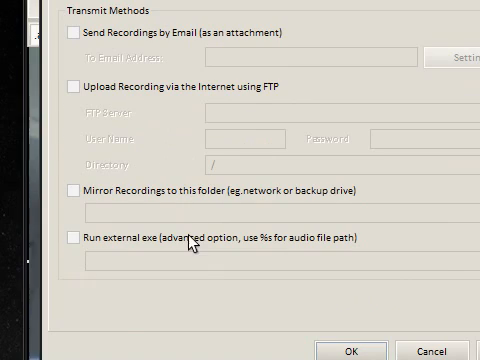
mouse_move(296, 200)
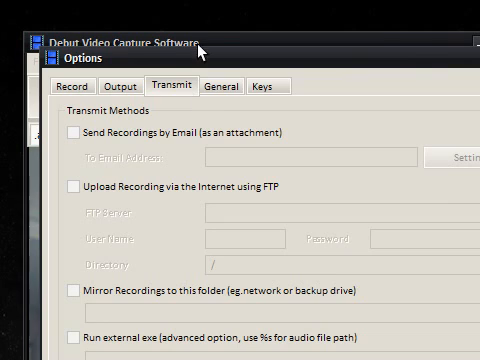
Step: Close Options and capture a roughly 27-second webcam clip showing the mob3 caption
click(224, 84)
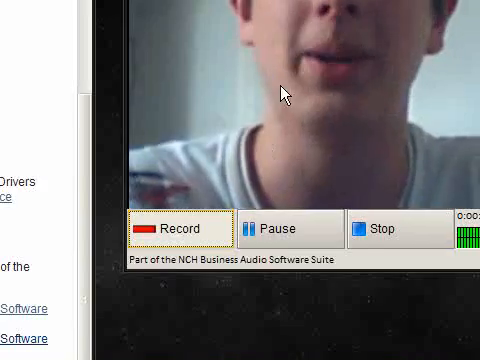
click(174, 230)
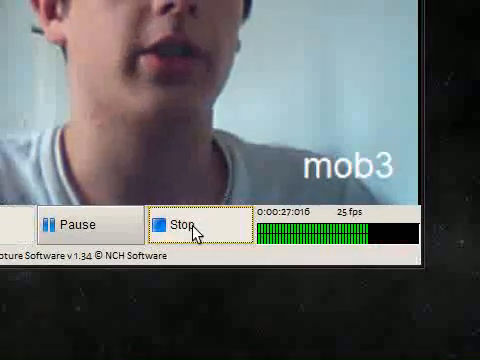
click(176, 224)
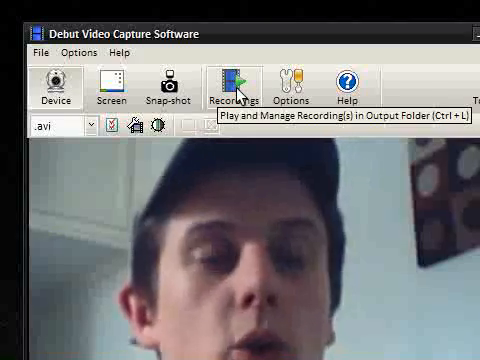
Step: Play the newest clip, Untitled 3, from the Find & Play Recordings list
click(232, 82)
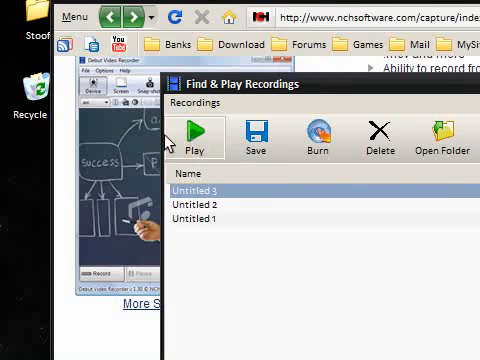
click(200, 138)
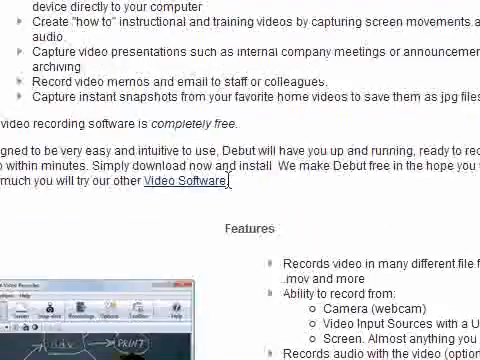
Step: Scroll through the Typical Applications and Features sections of the Debut page
scroll(down, 3)
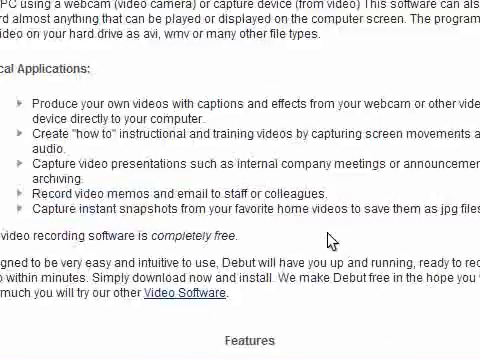
scroll(down, 3)
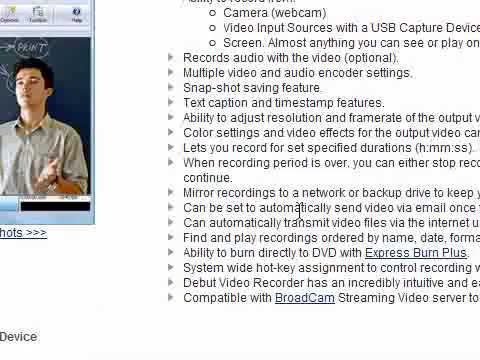